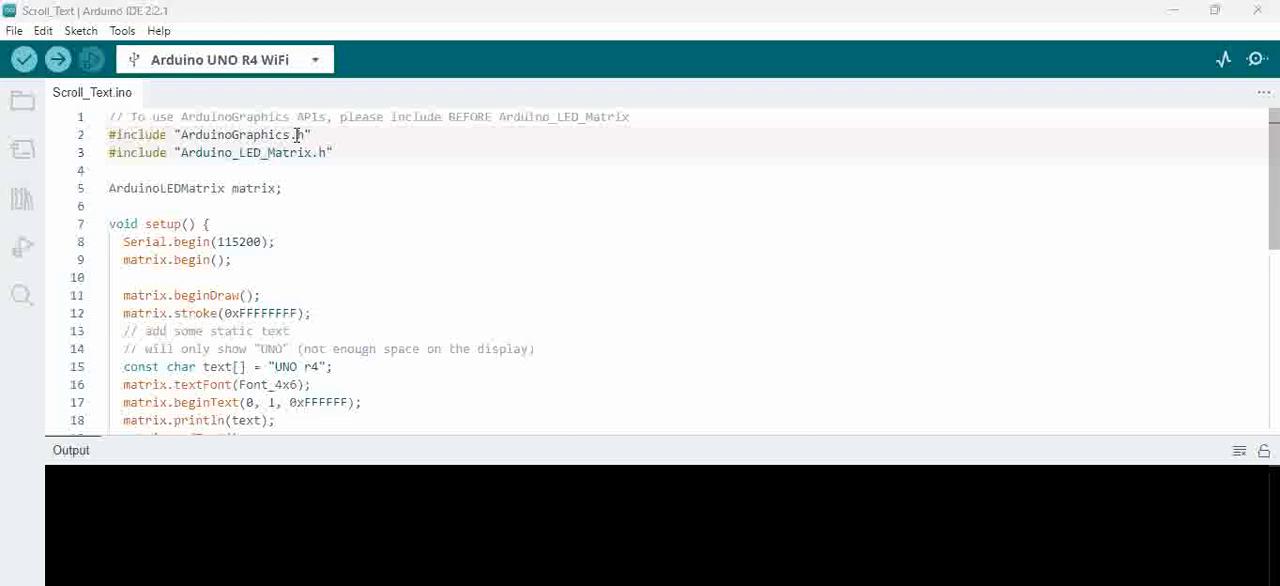
# - Verify the Scroll_Text sketch, which fails with ArduinoGraphics.h: No such file or directory
pyautogui.doubleClick(242, 134)
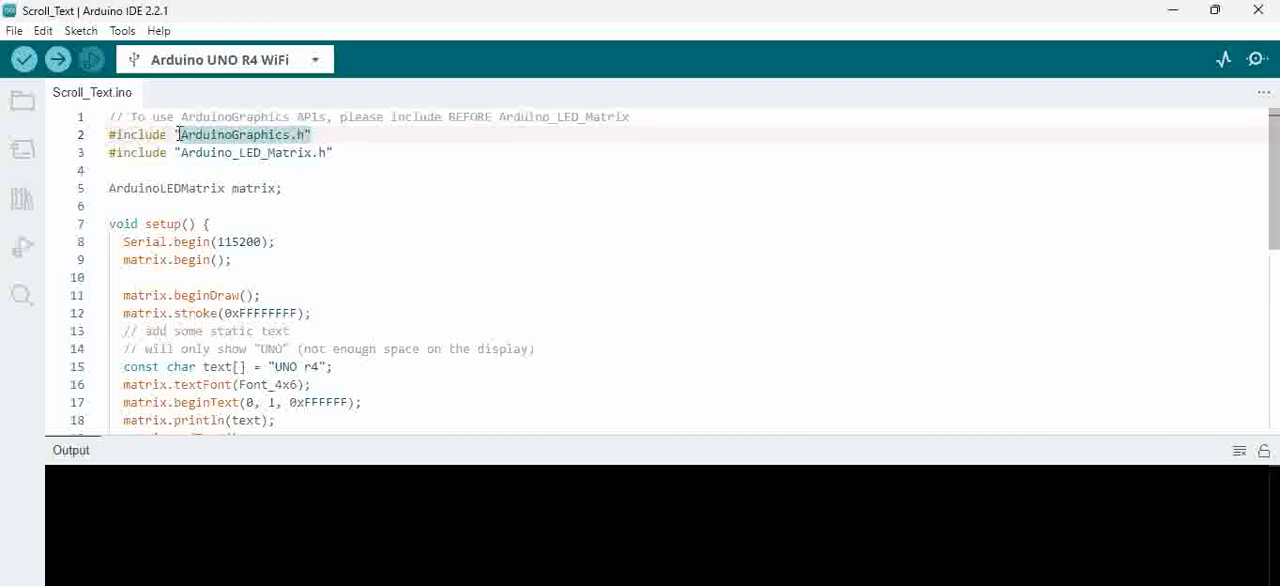
pyautogui.click(23, 59)
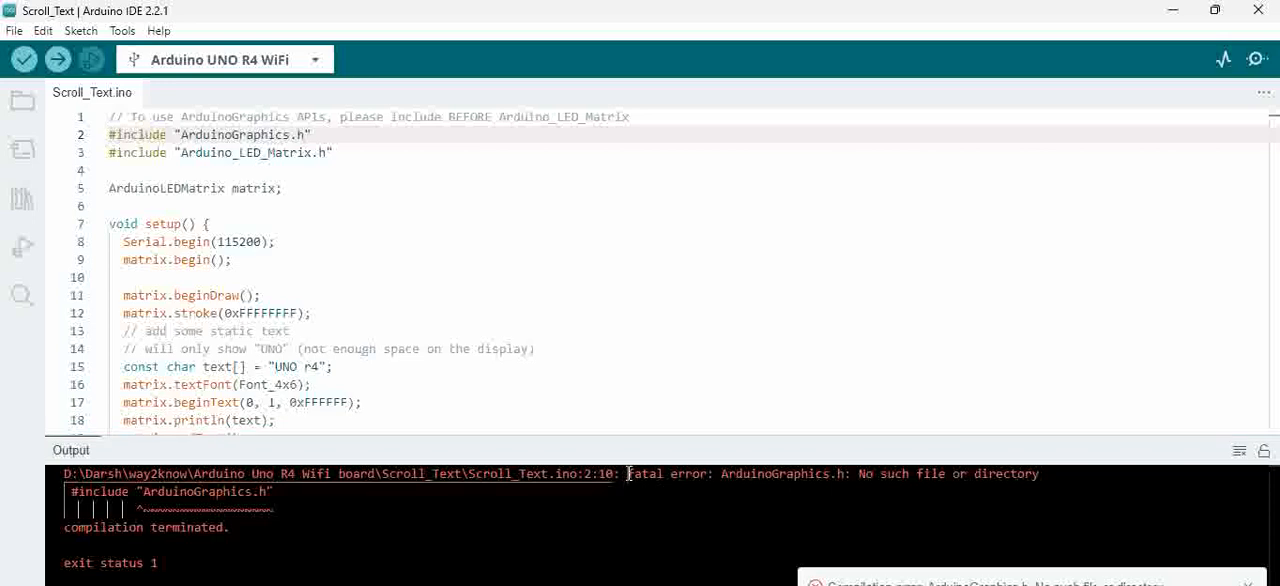
pyautogui.moveTo(627, 473); pyautogui.dragTo(730, 473)
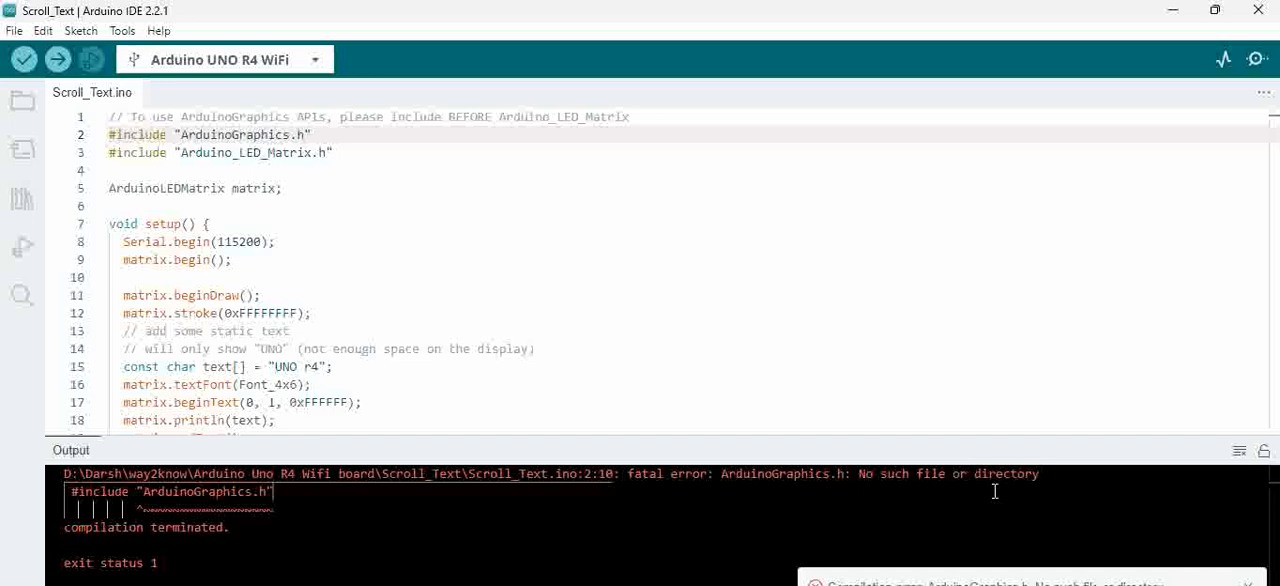
pyautogui.moveTo(1001, 513)
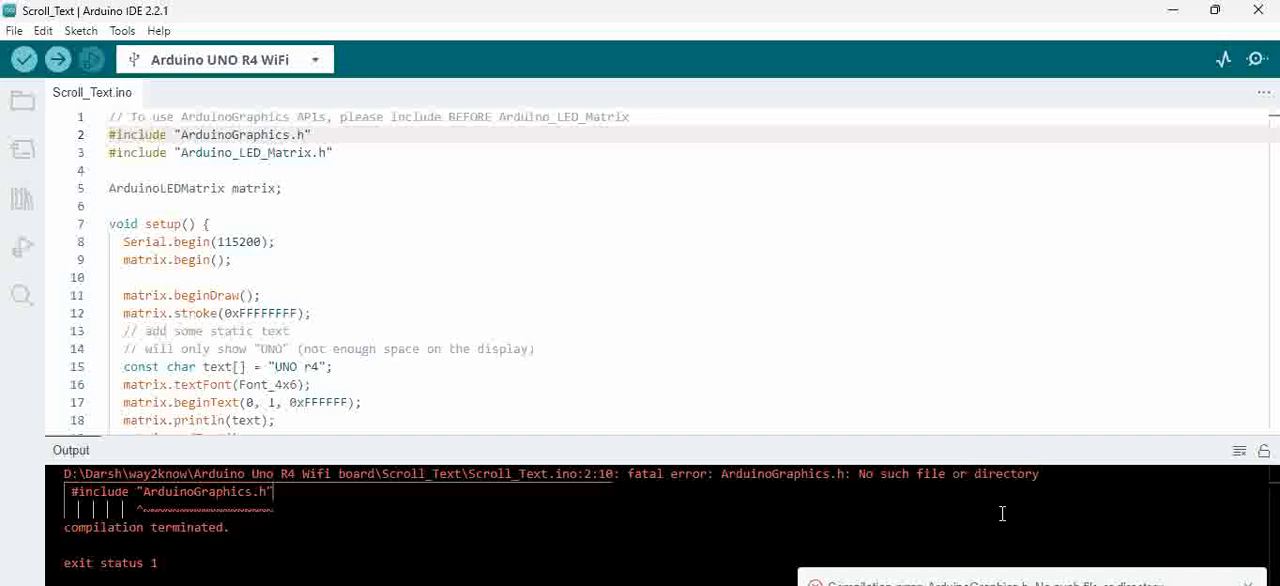
pyautogui.moveTo(58, 154)
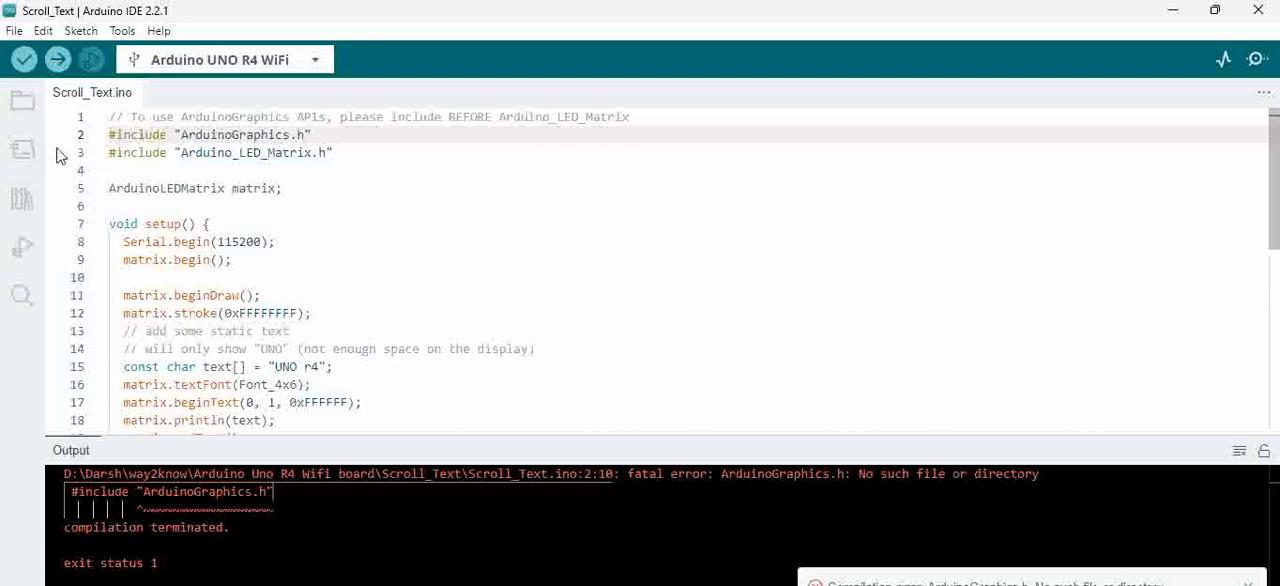
pyautogui.moveTo(156, 20)
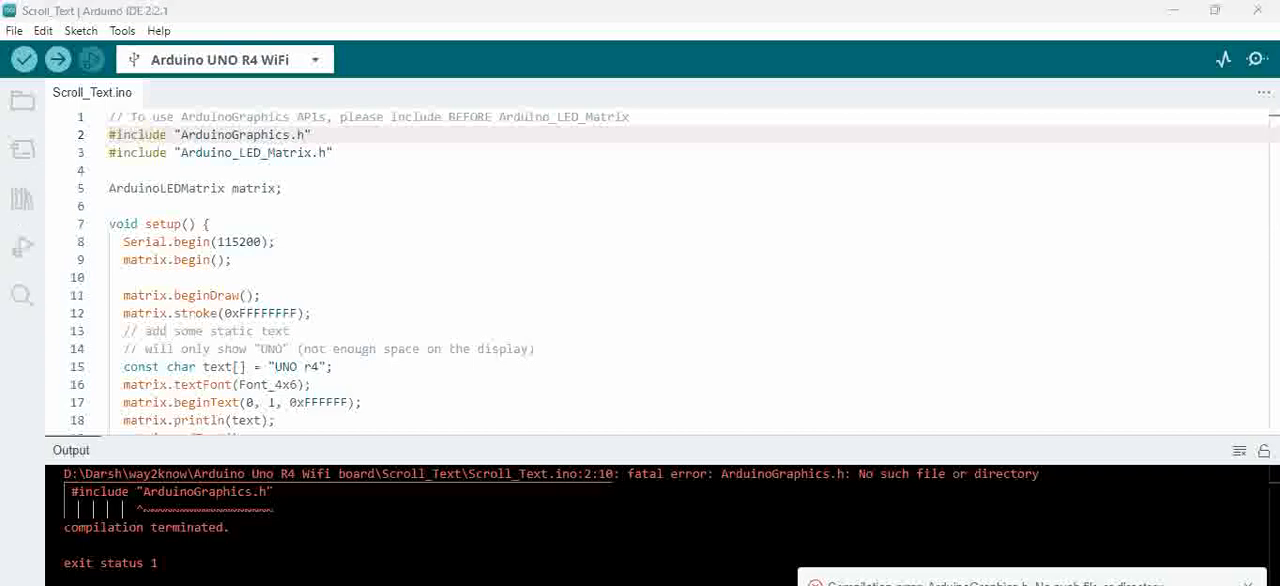
pyautogui.moveTo(22, 199)
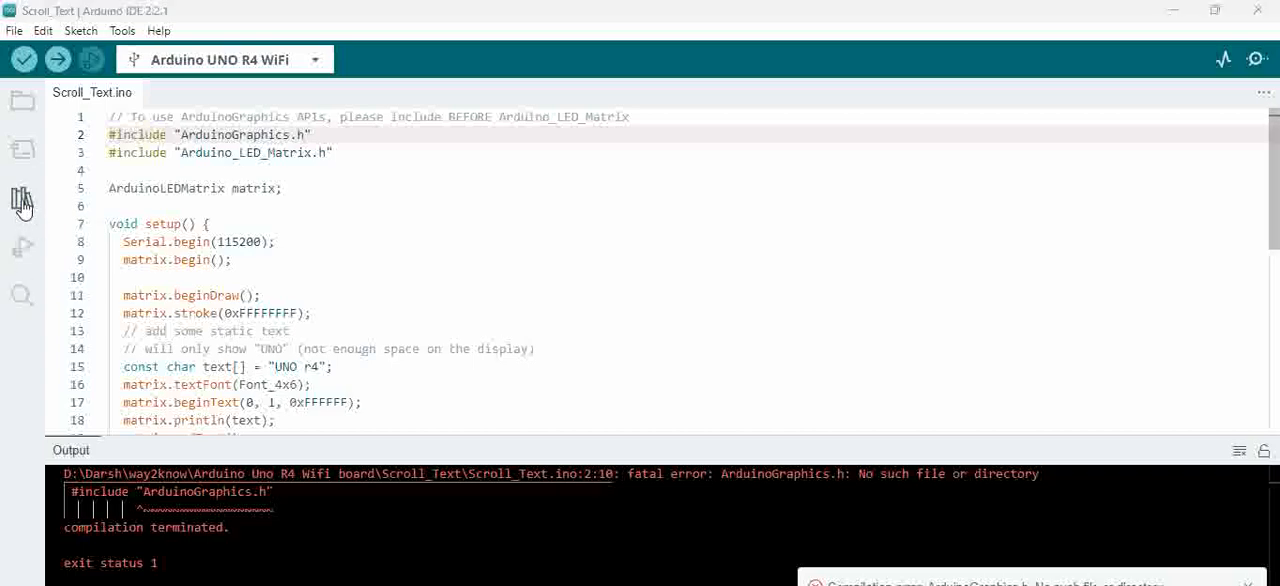
# - Search the Library Manager for 'ArduinoGraphics library', listing ArduinoGraphics by Arduino 1.1.0
pyautogui.click(22, 198)
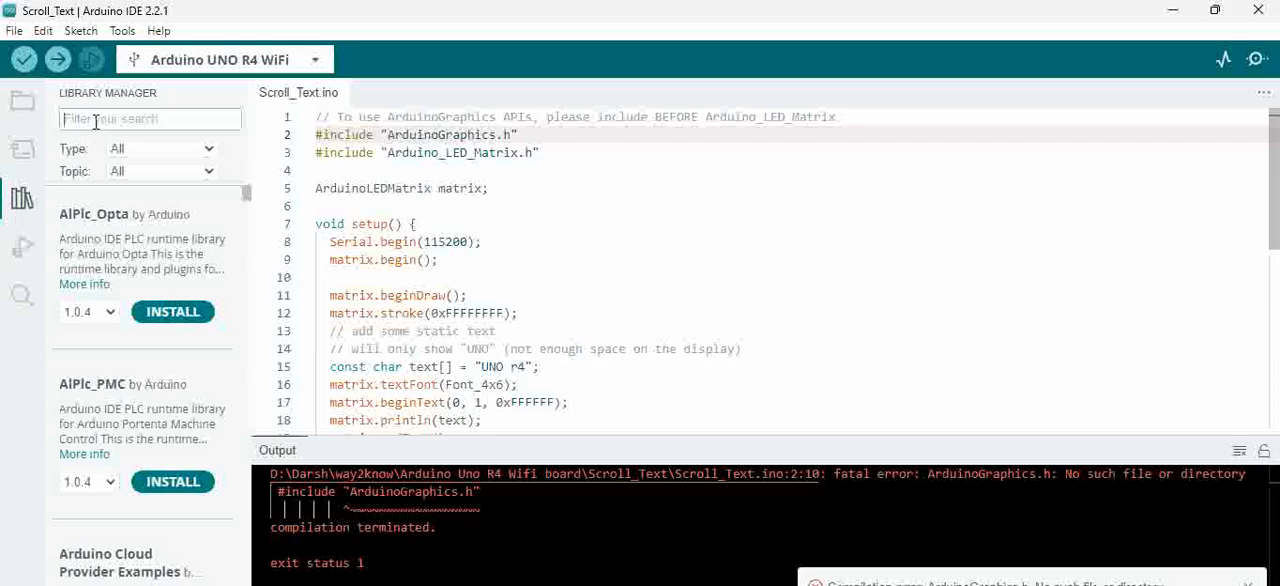
pyautogui.write('ArduinoGraphics library')
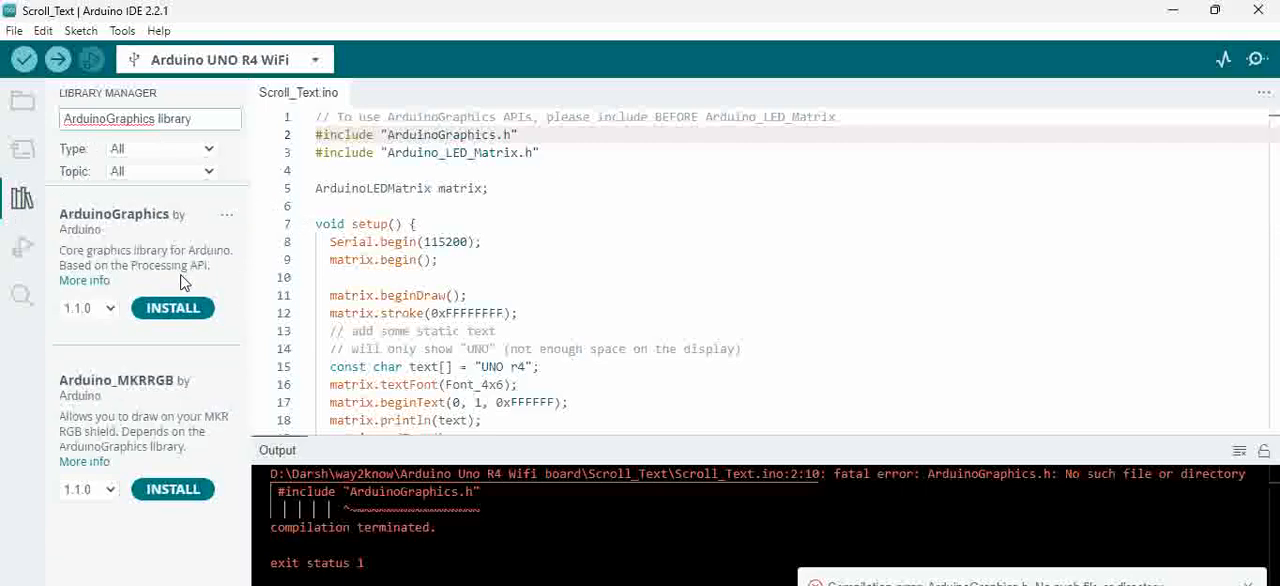
pyautogui.moveTo(137, 290)
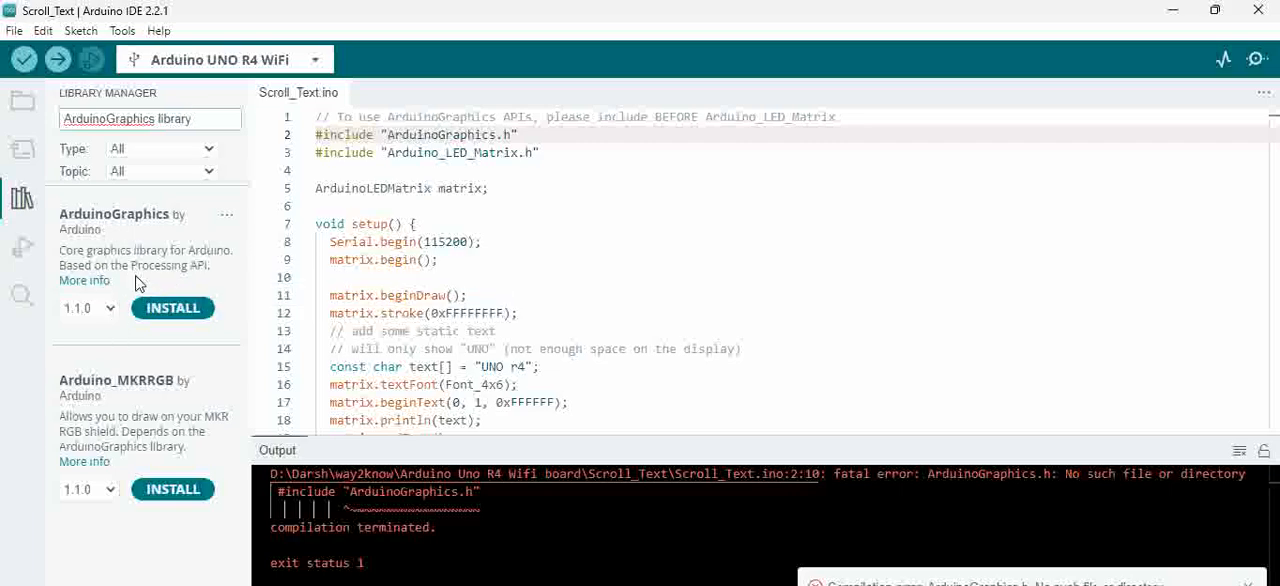
pyautogui.moveTo(100, 248)
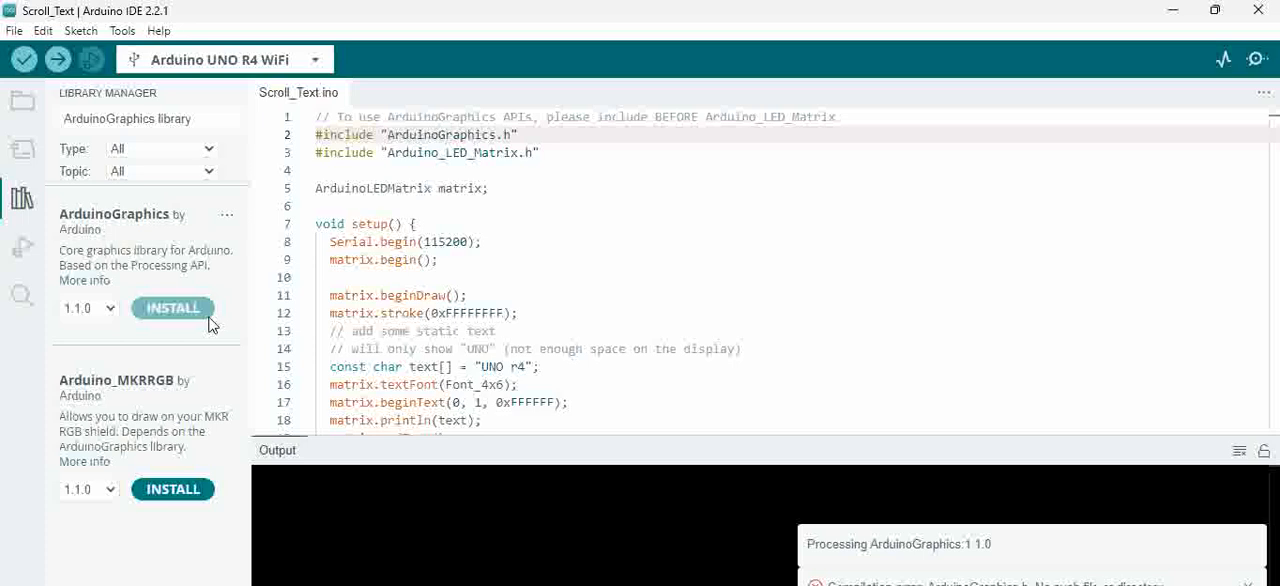
# - Install the ArduinoGraphics 1.1.0 library from the Library Manager
pyautogui.click(173, 307)
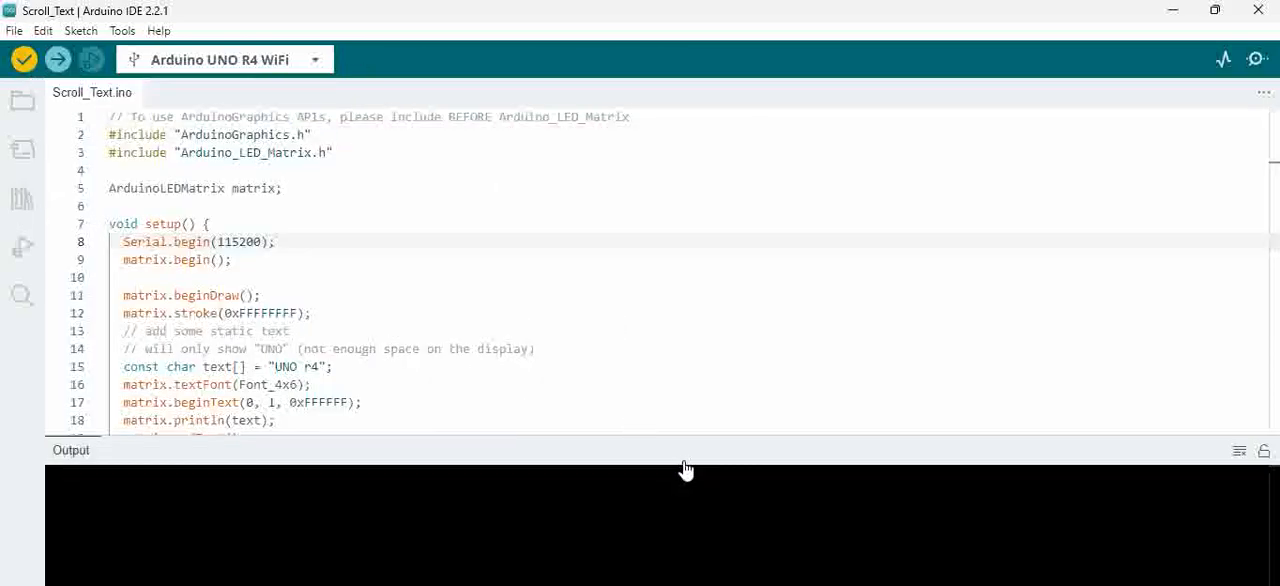
# - Verify the sketch again; it compiles successfully at 23% program storage with an architecture warning
pyautogui.click(24, 60)
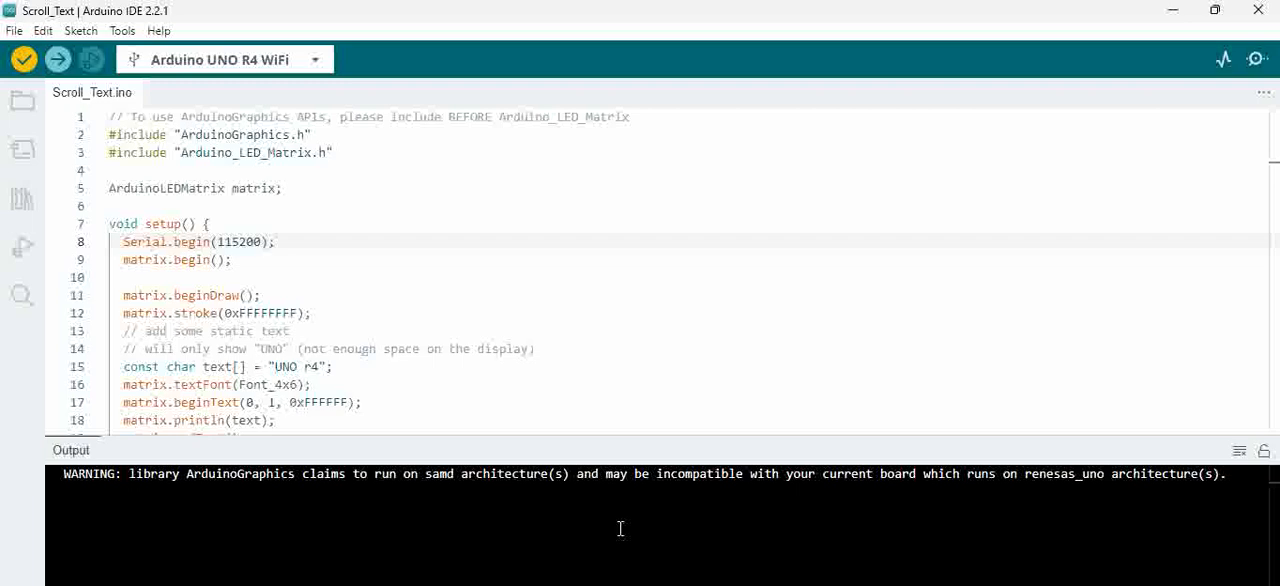
pyautogui.click(24, 59)
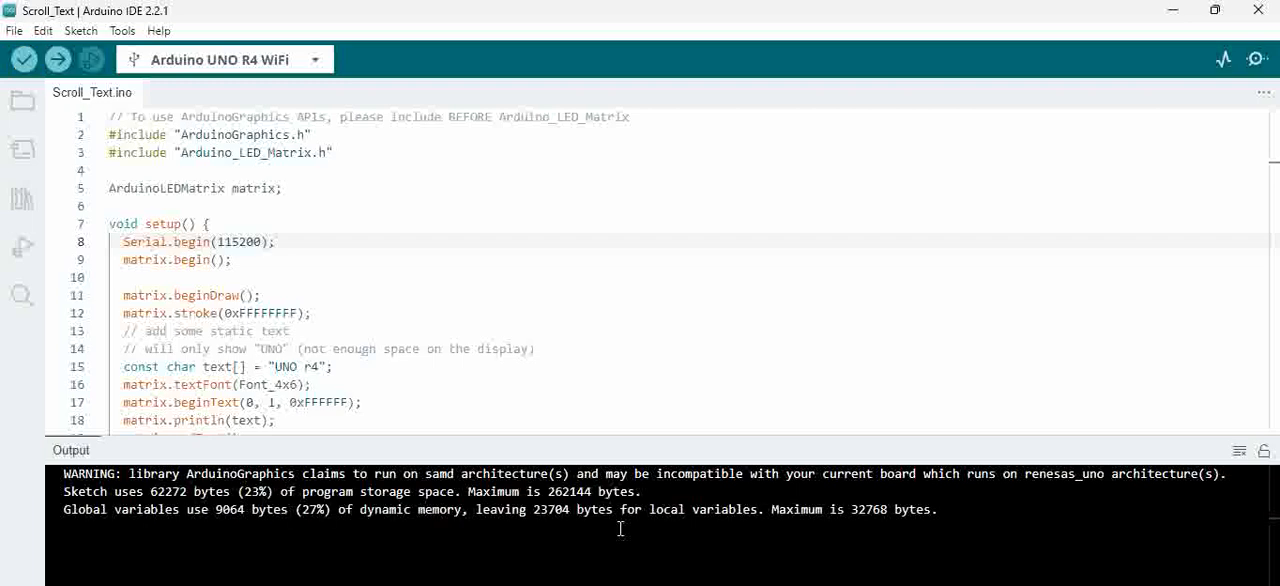